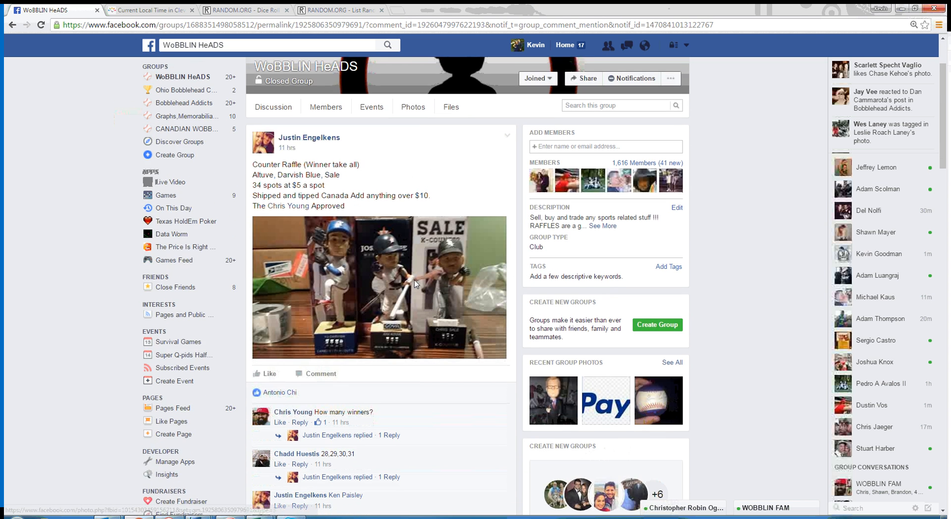
Step: Expand the host's comment listing all 34 raffle spots and copy the full list
scroll("down", 3)
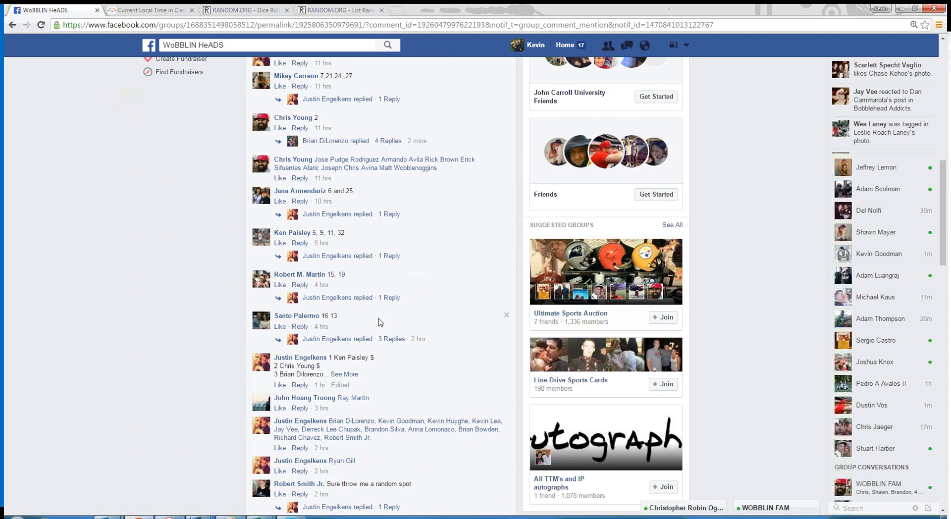
scroll("down", 3)
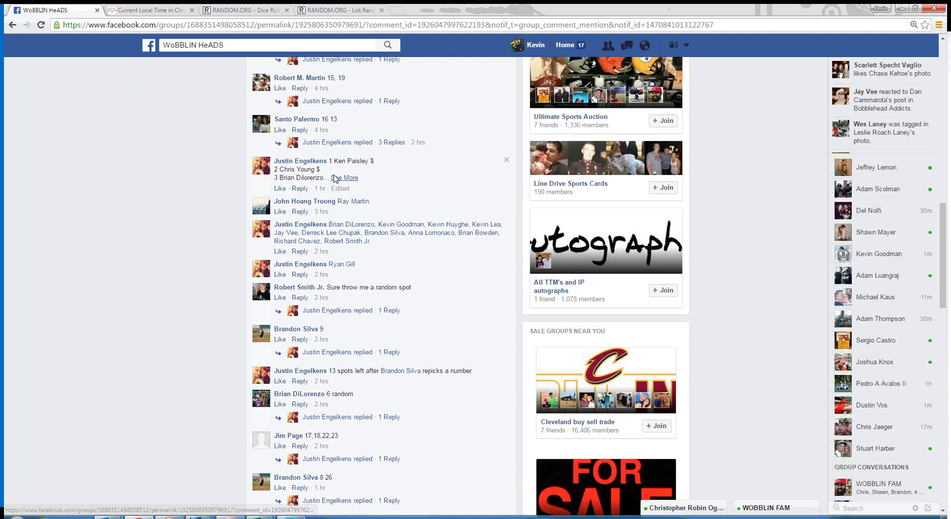
left_click(346, 178)
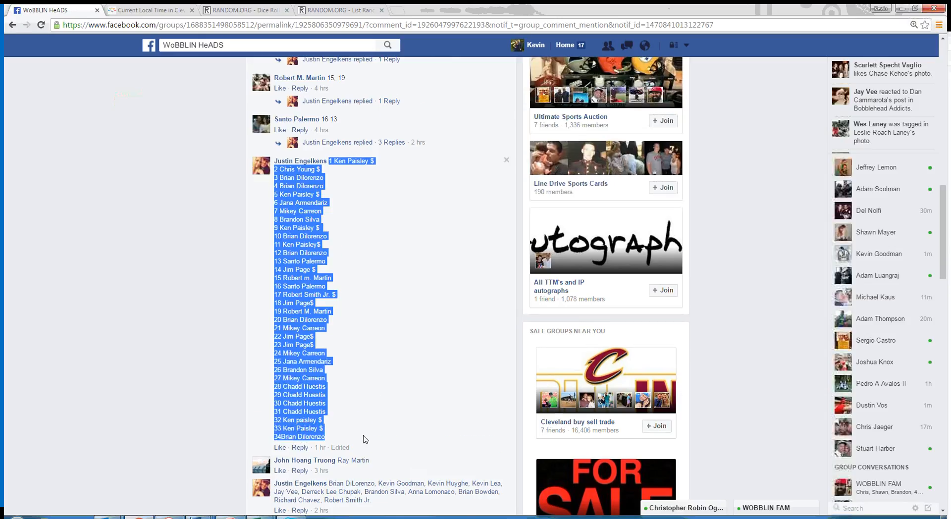
scroll("down", 3)
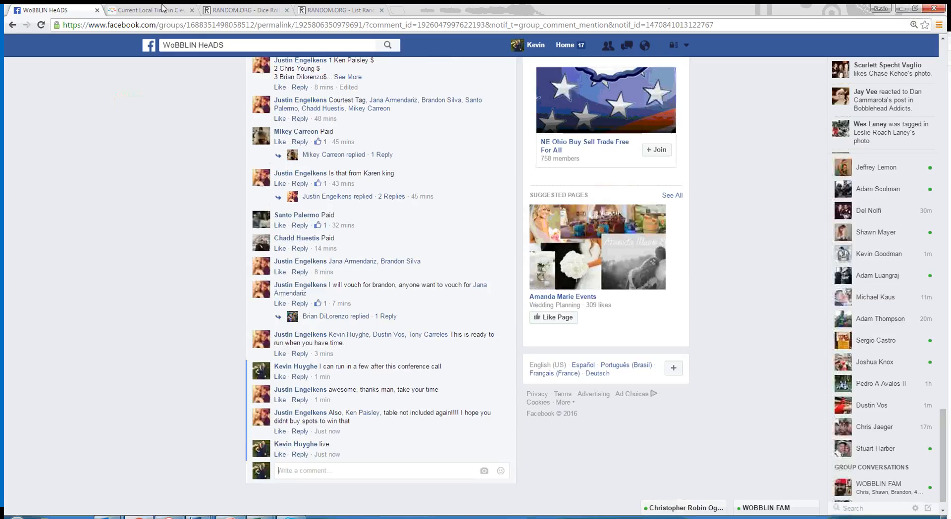
Step: Check Cleveland's local time, roll two dice totalling 11, then shuffle the 34-spot list once
left_click(148, 10)
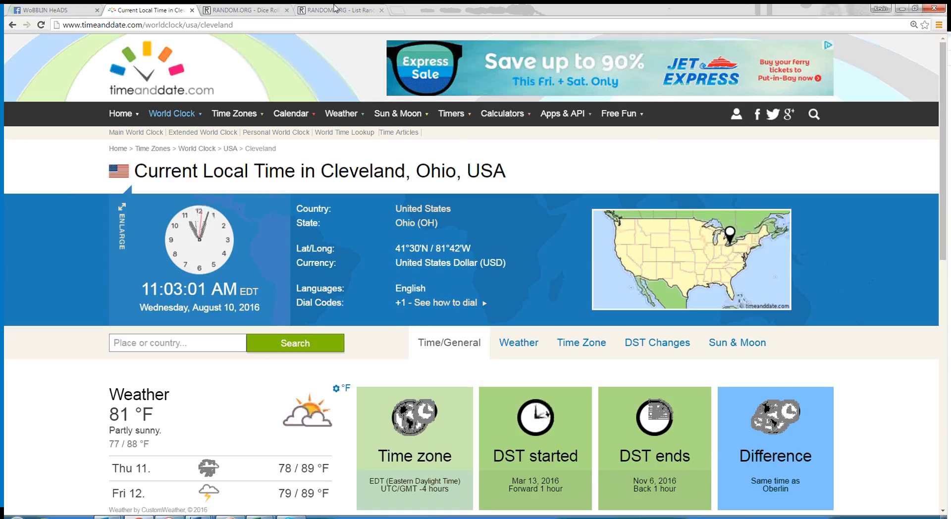
left_click(336, 10)
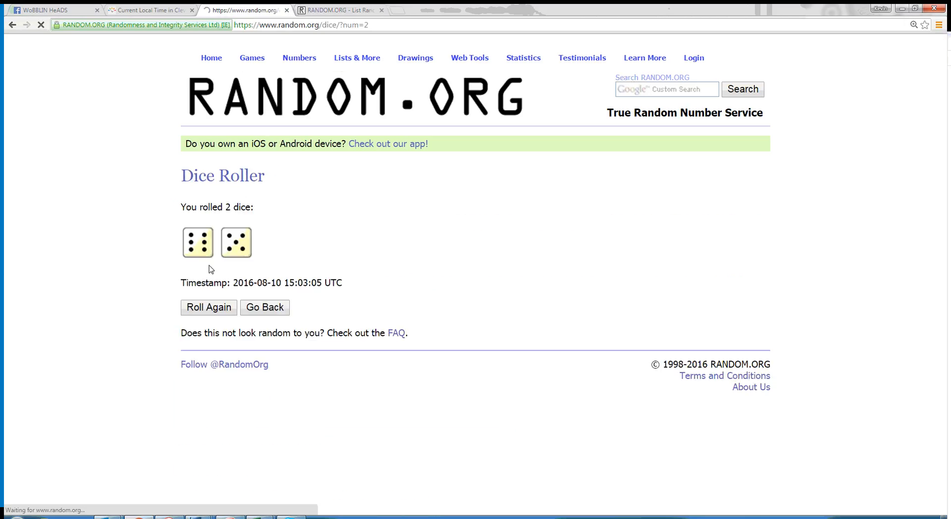
left_click(341, 10)
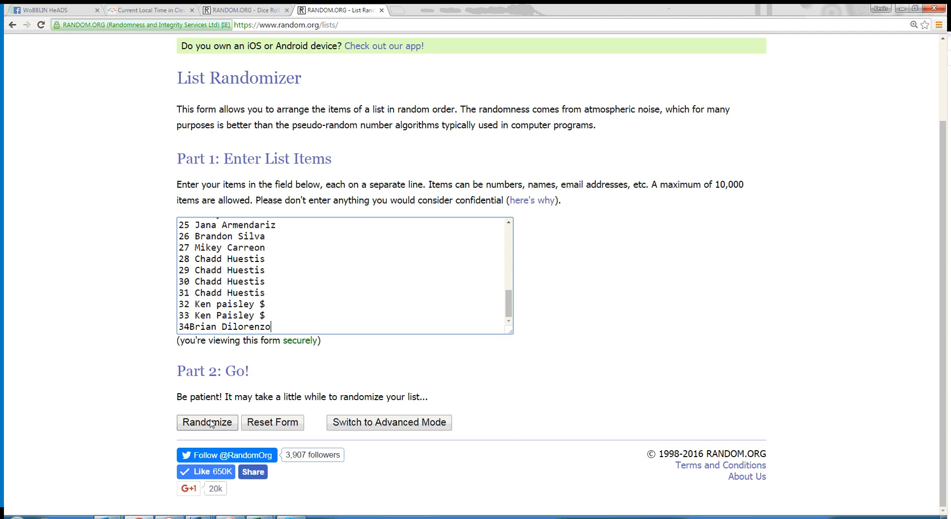
left_click(207, 423)
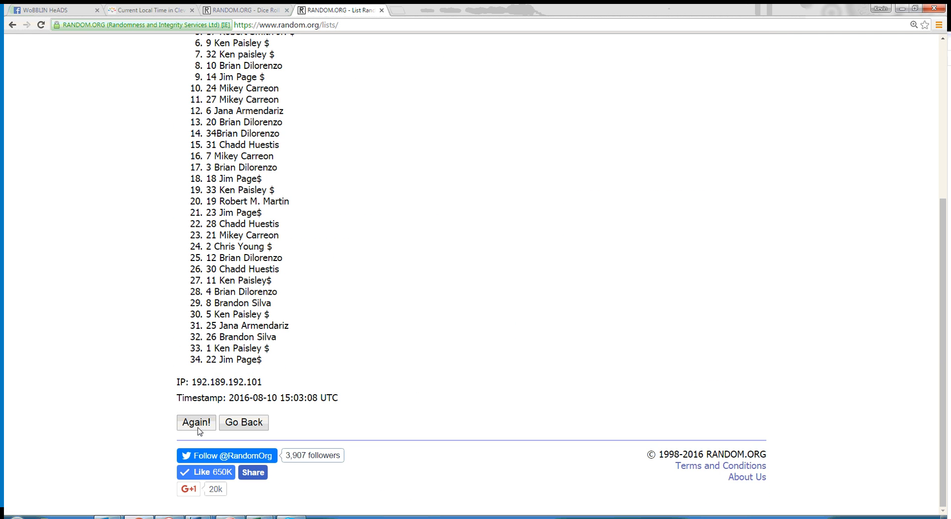
Step: Reshuffle the 34-spot raffle list repeatedly until the eleventh randomization runs
left_click(195, 421)
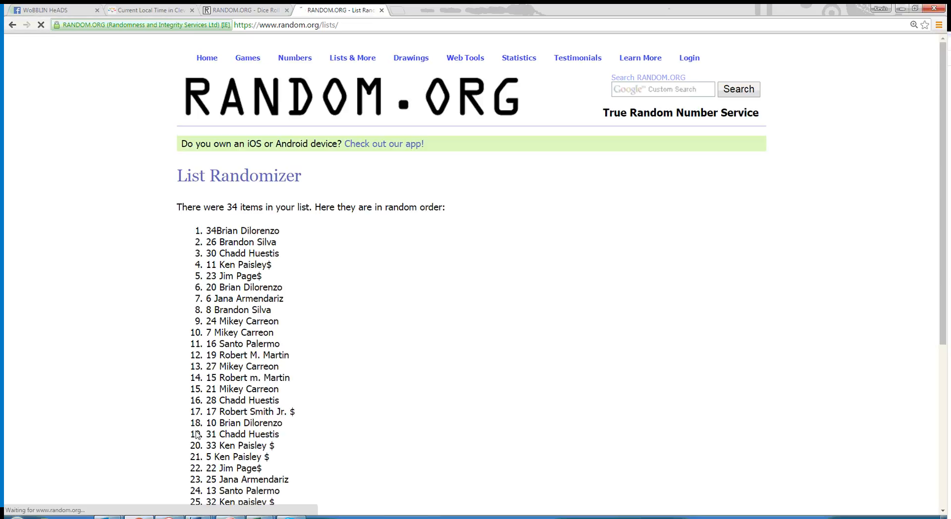
scroll("down", 3)
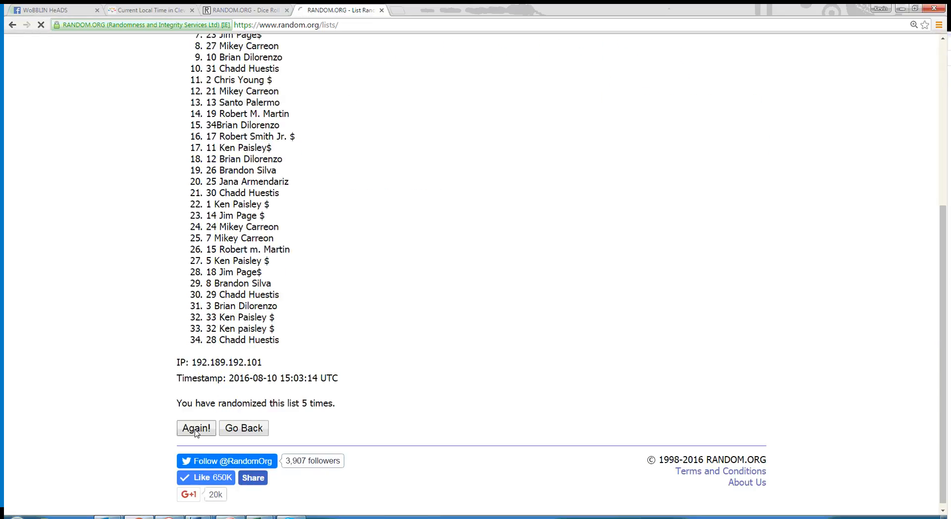
left_click(195, 427)
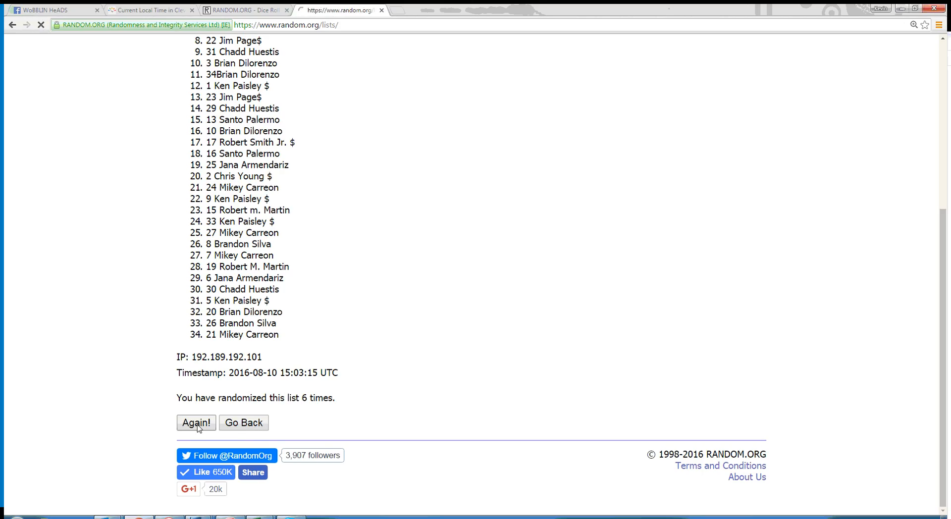
left_click(195, 422)
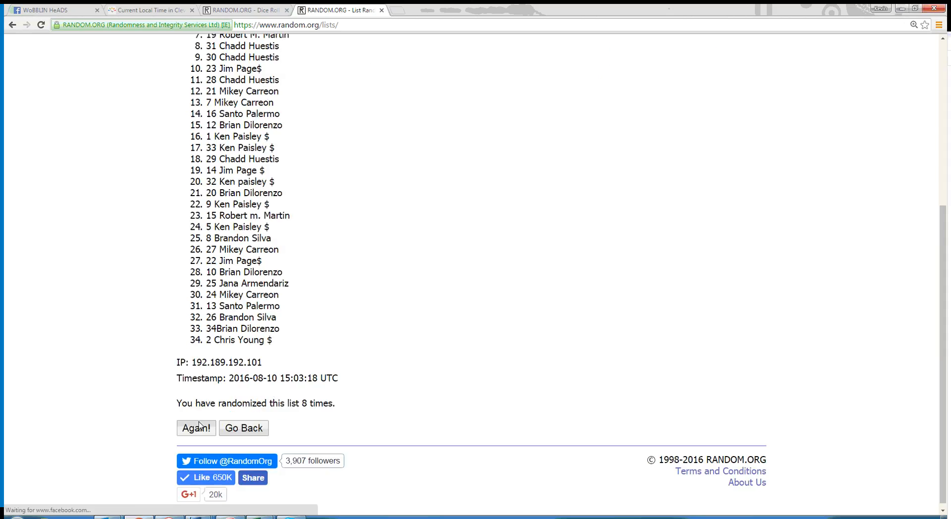
left_click(195, 428)
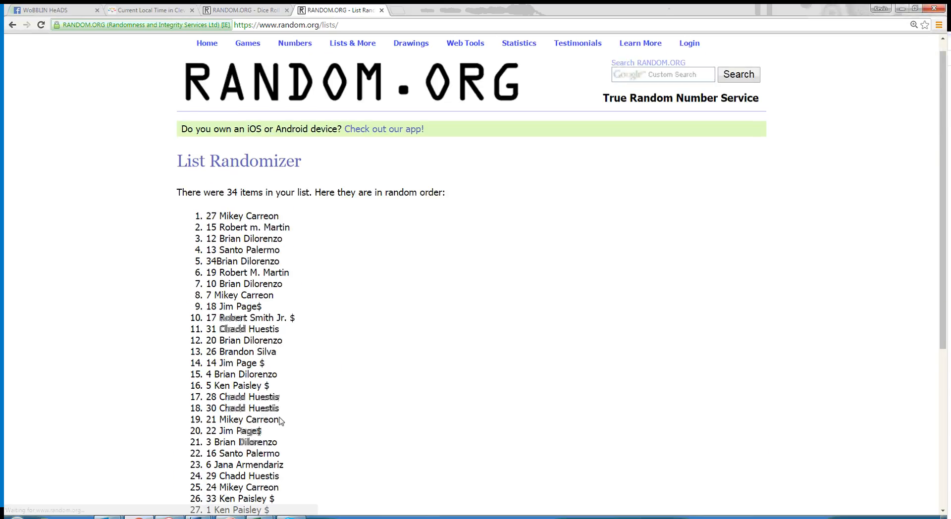
scroll("down", 3)
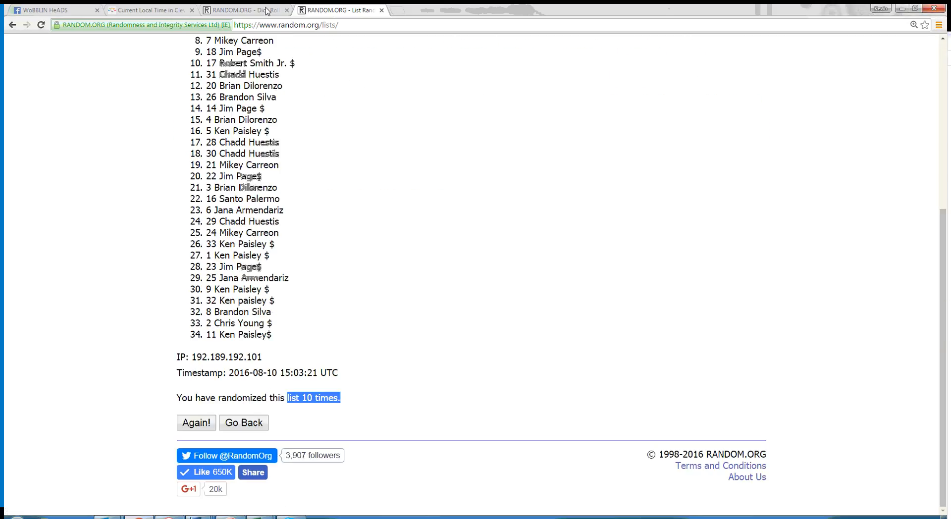
left_click(197, 423)
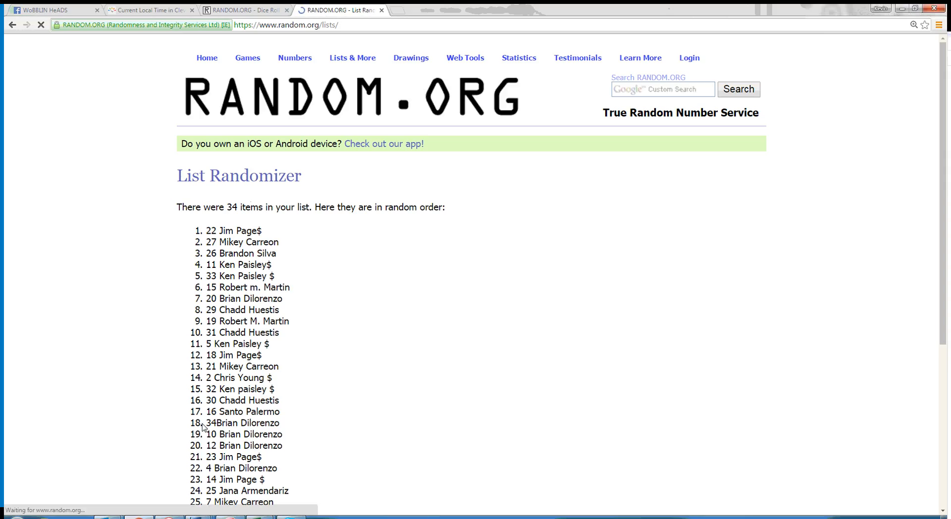
Step: Zoom in on the final results showing 22 Jim Page$ at spot 1 and the 11-times count
key("ctrl+plus")
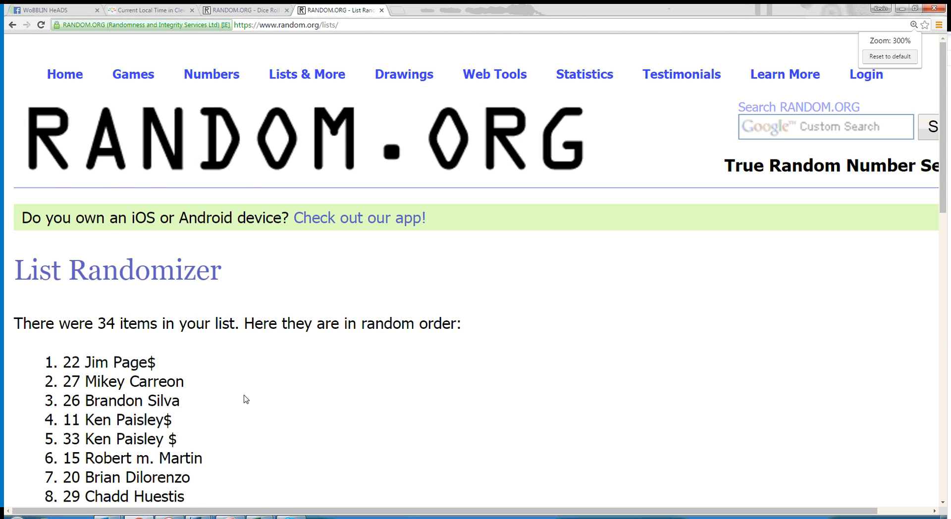
scroll("down", 3)
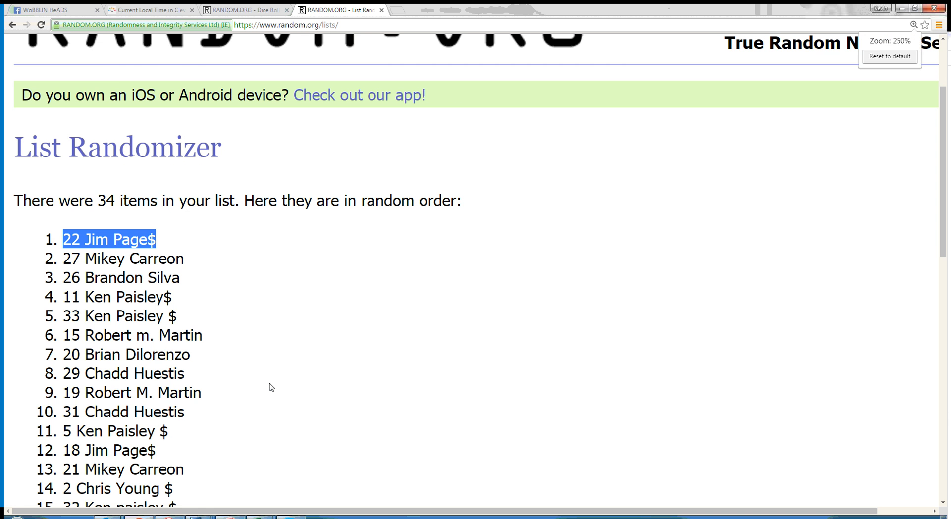
scroll("down", 3)
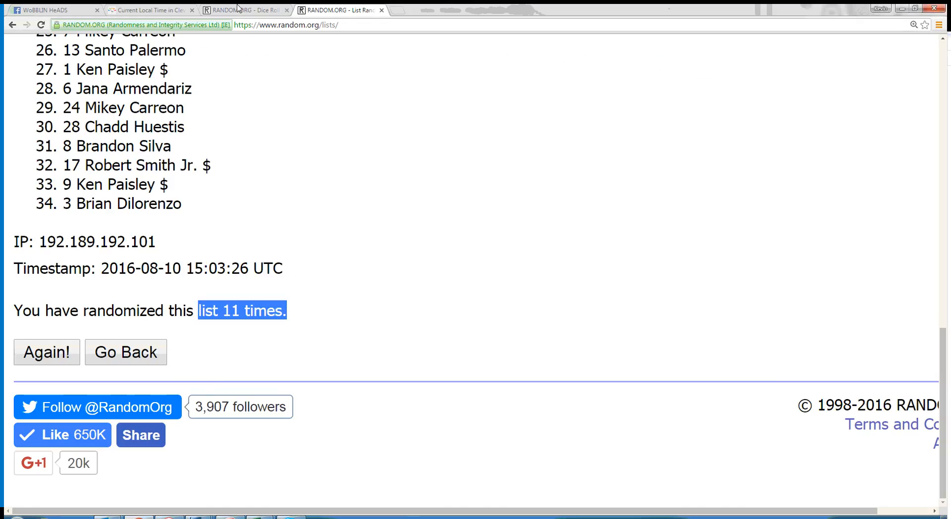